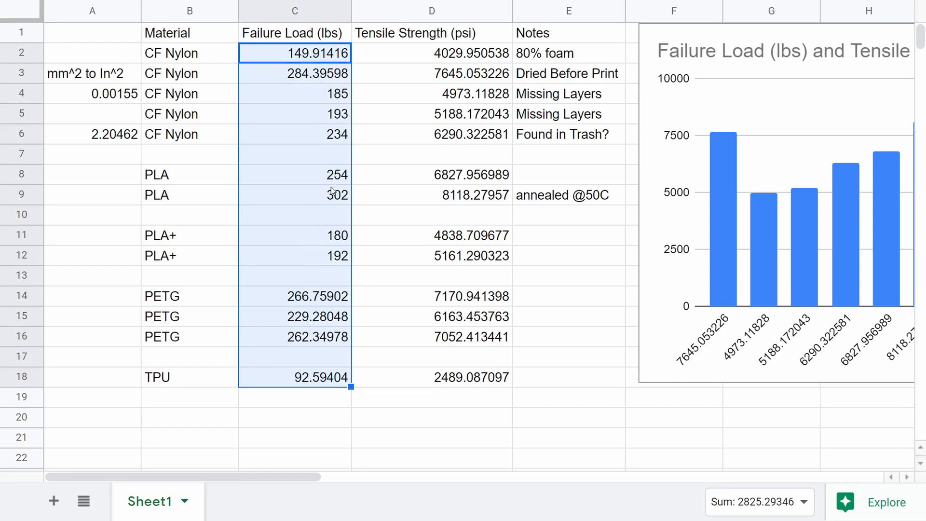
{"action": "left_click", "coordinate": [294, 295]}
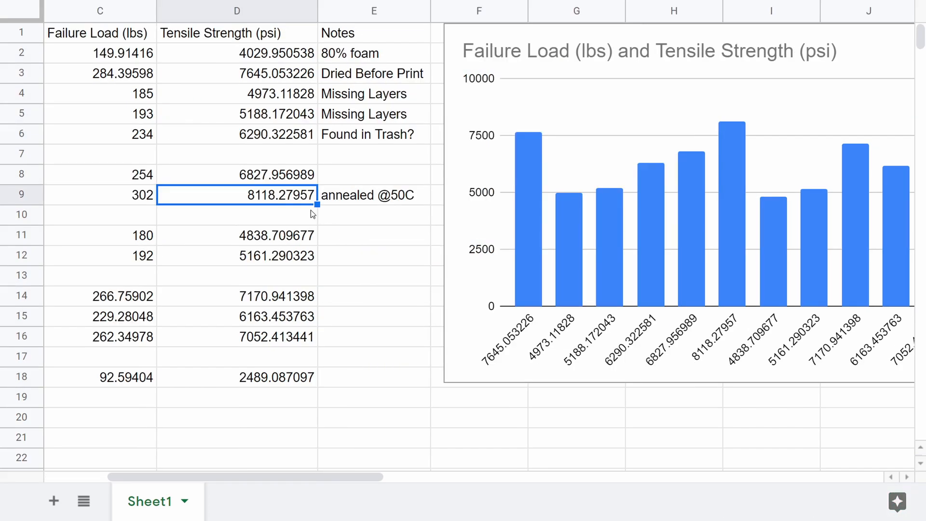
{"action": "mouse_move", "coordinate": [279, 191]}
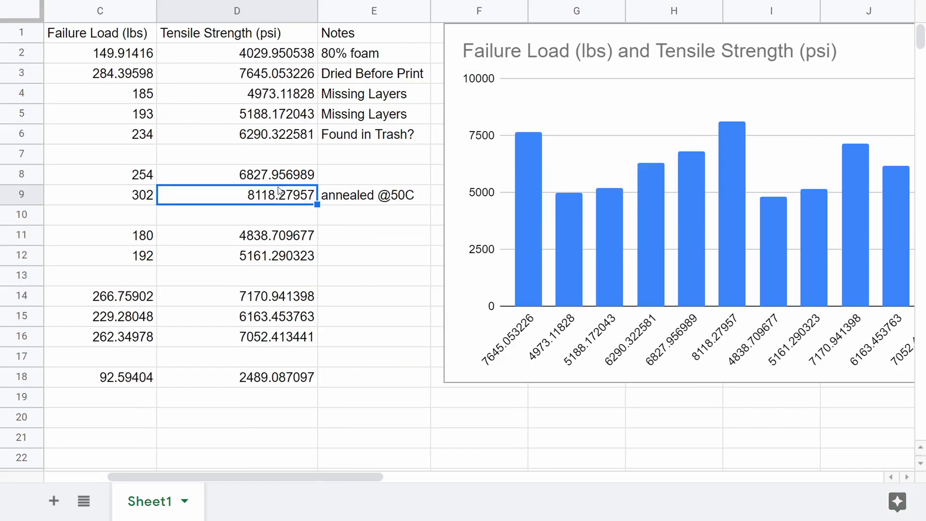
{"action": "left_click", "coordinate": [236, 73]}
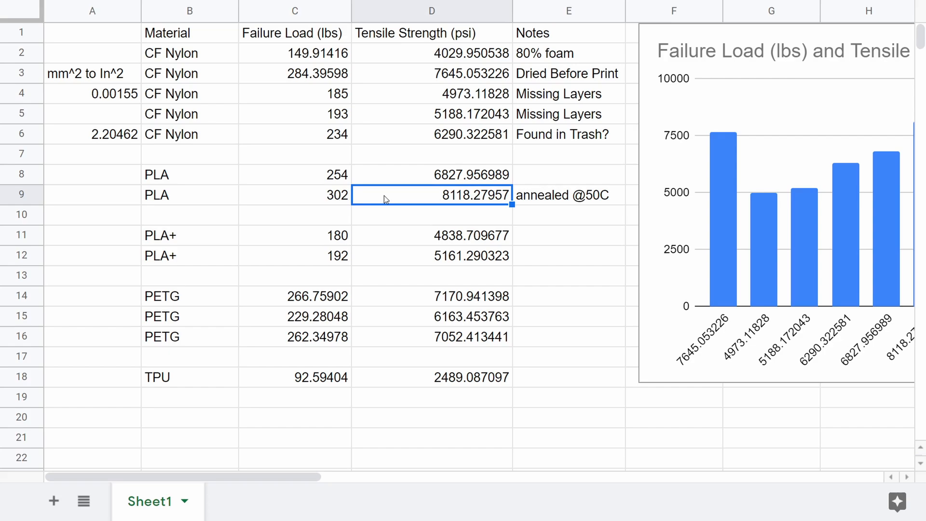
{"action": "mouse_move", "coordinate": [461, 205]}
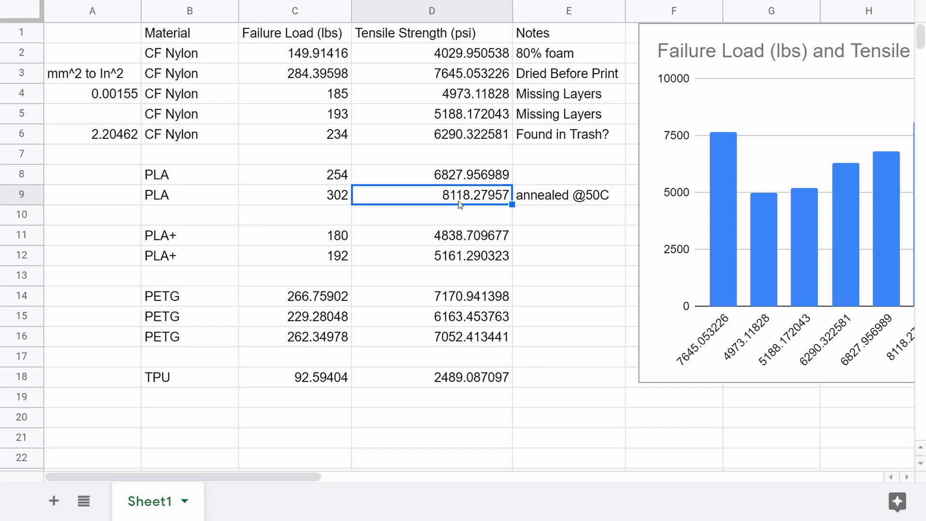
{"action": "mouse_move", "coordinate": [473, 215]}
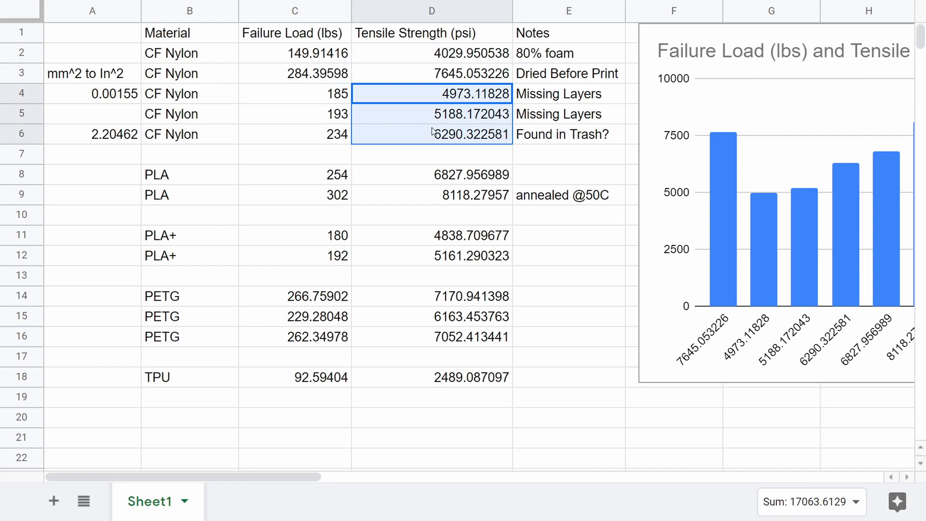
{"action": "left_click", "coordinate": [567, 114]}
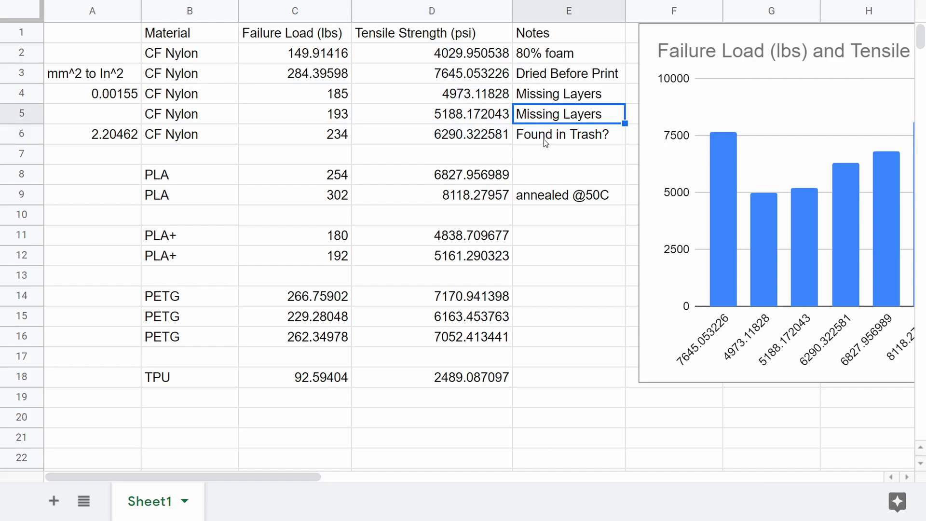
{"action": "left_click", "coordinate": [562, 134]}
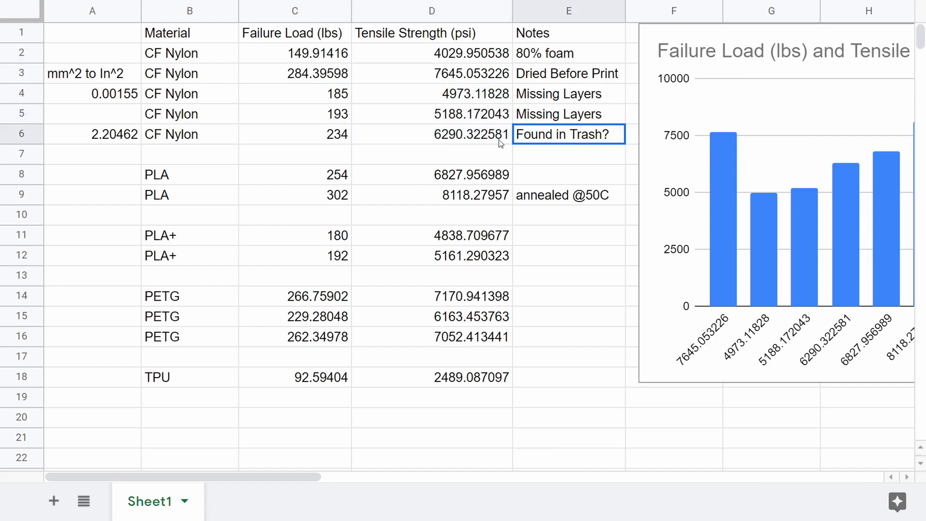
{"action": "left_click", "coordinate": [567, 113]}
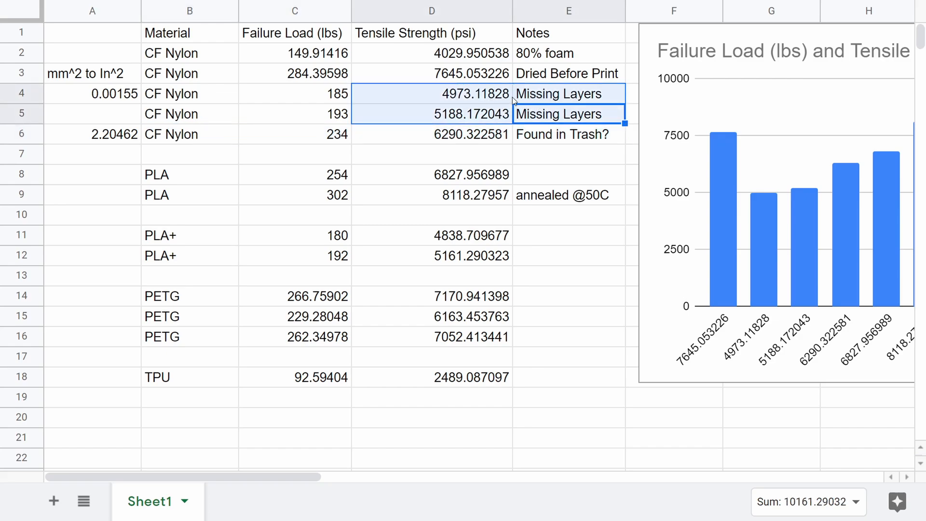
{"action": "left_click", "coordinate": [431, 134]}
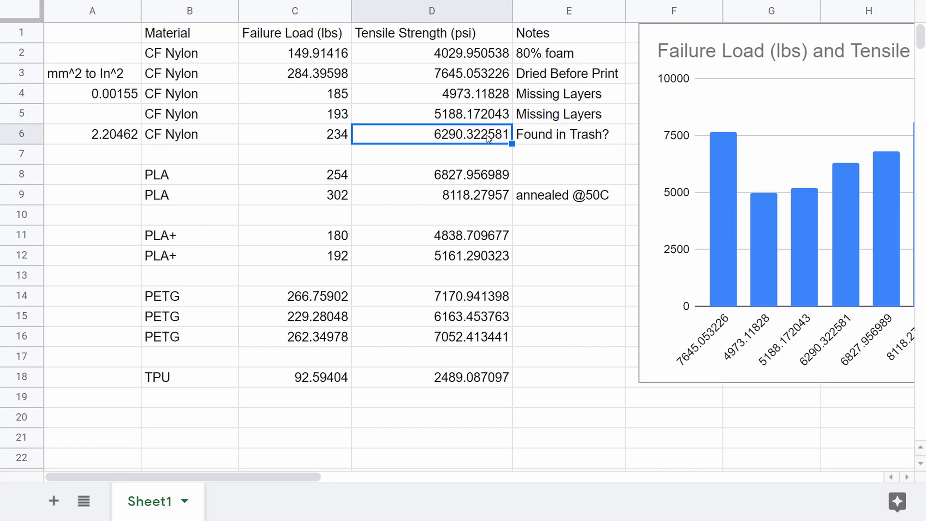
{"action": "left_click", "coordinate": [568, 134]}
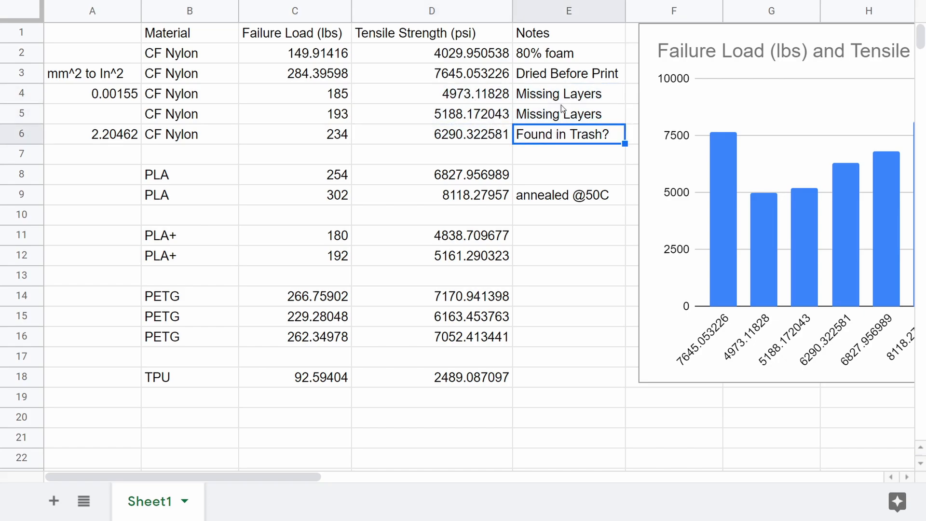
{"action": "left_click", "coordinate": [431, 134]}
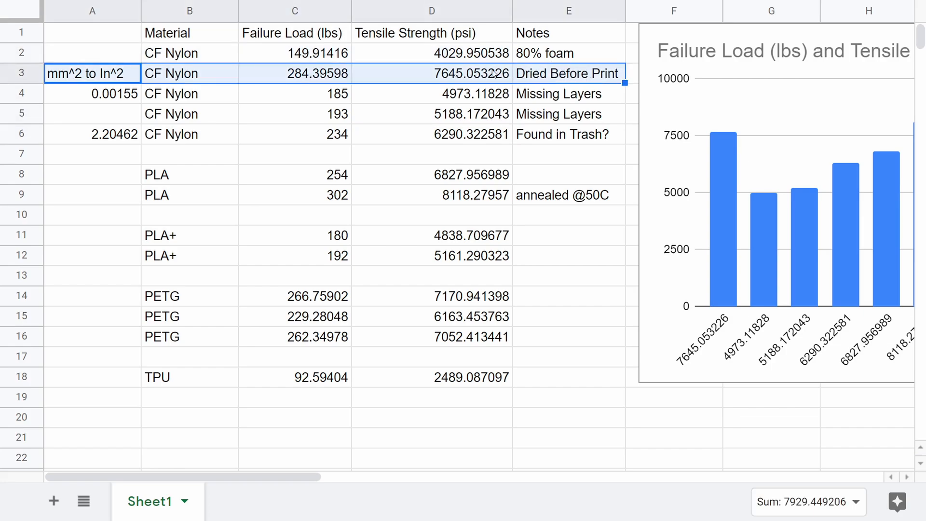
{"action": "left_click", "coordinate": [431, 73]}
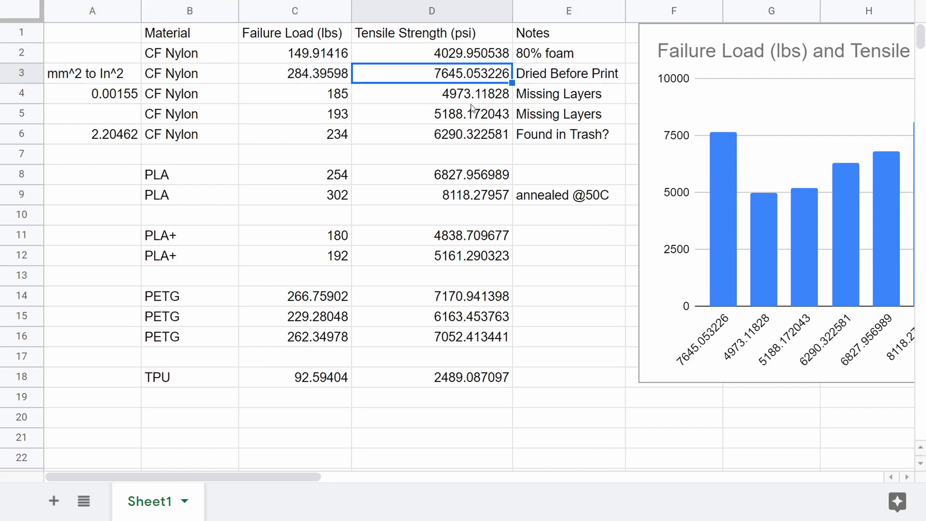
{"action": "left_click", "coordinate": [431, 194]}
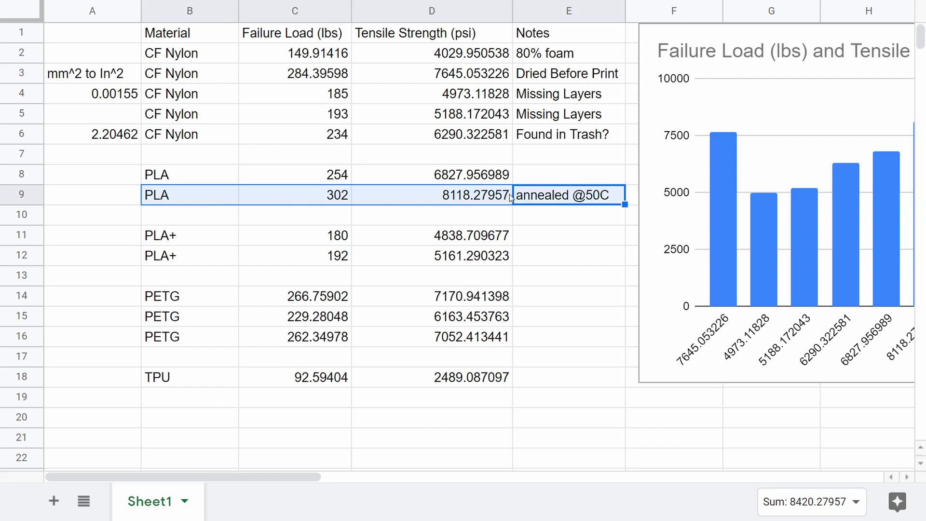
{"action": "left_click", "coordinate": [567, 195]}
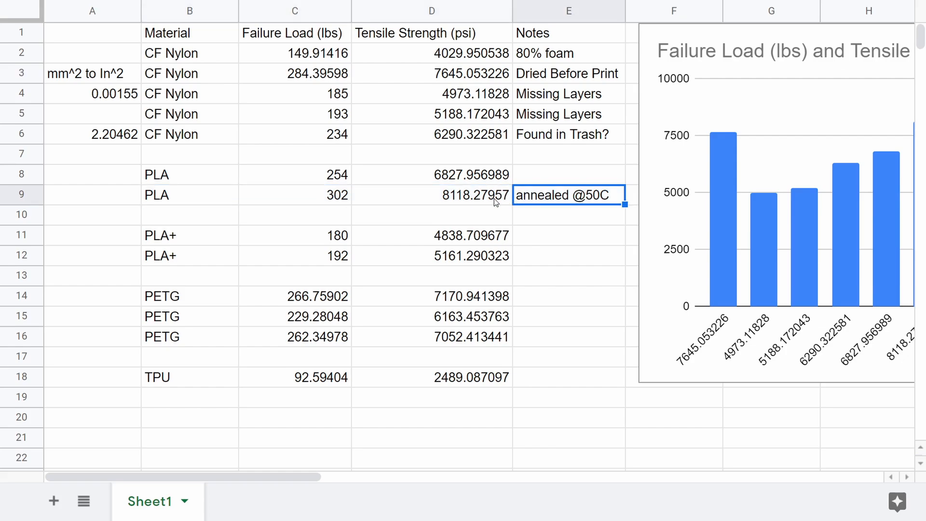
{"action": "left_click", "coordinate": [431, 74]}
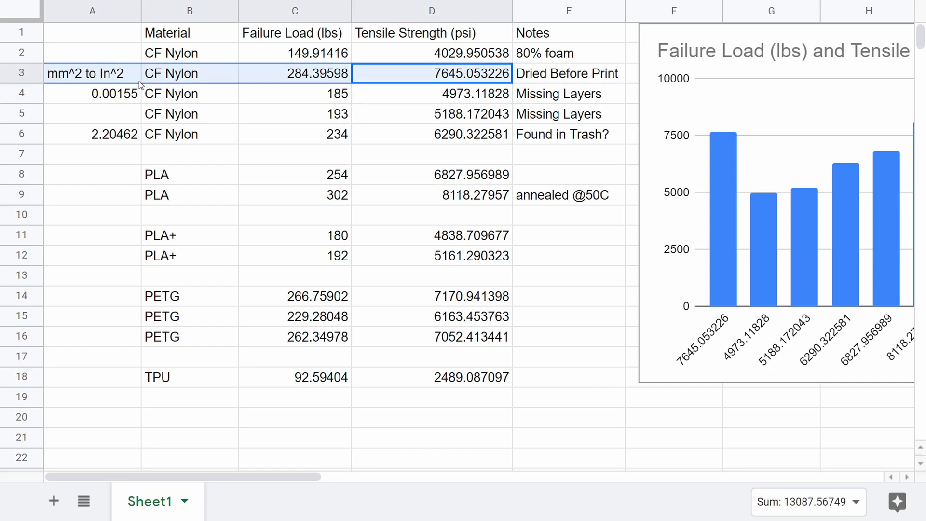
{"action": "left_click", "coordinate": [567, 72]}
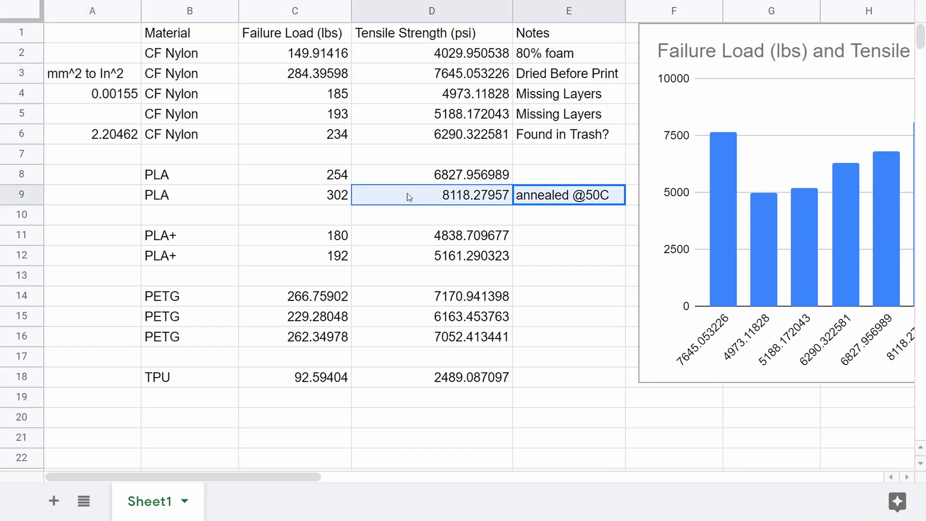
{"action": "left_click", "coordinate": [431, 296]}
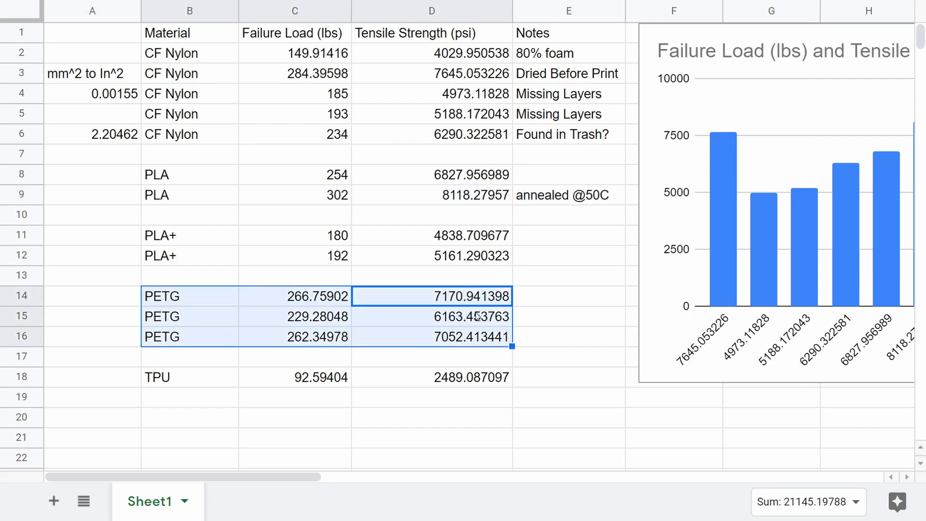
{"action": "left_click", "coordinate": [189, 296]}
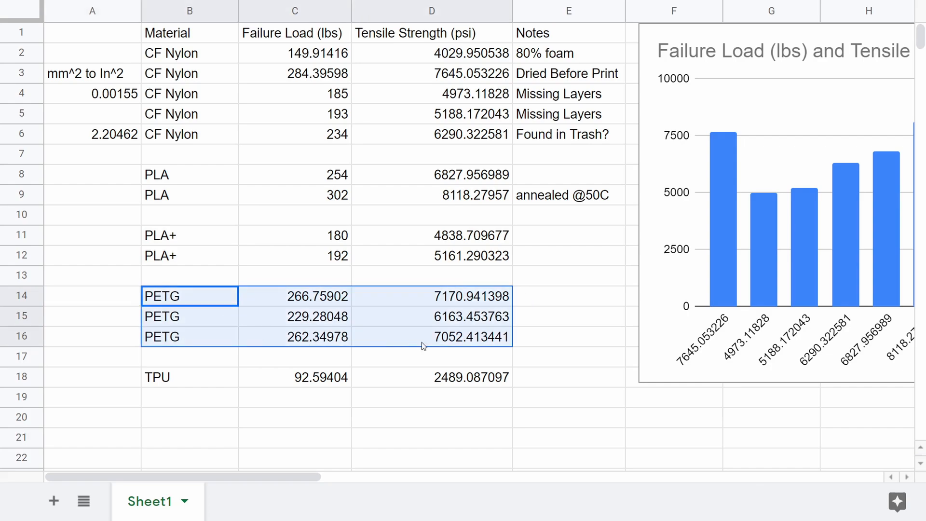
{"action": "left_click", "coordinate": [471, 336]}
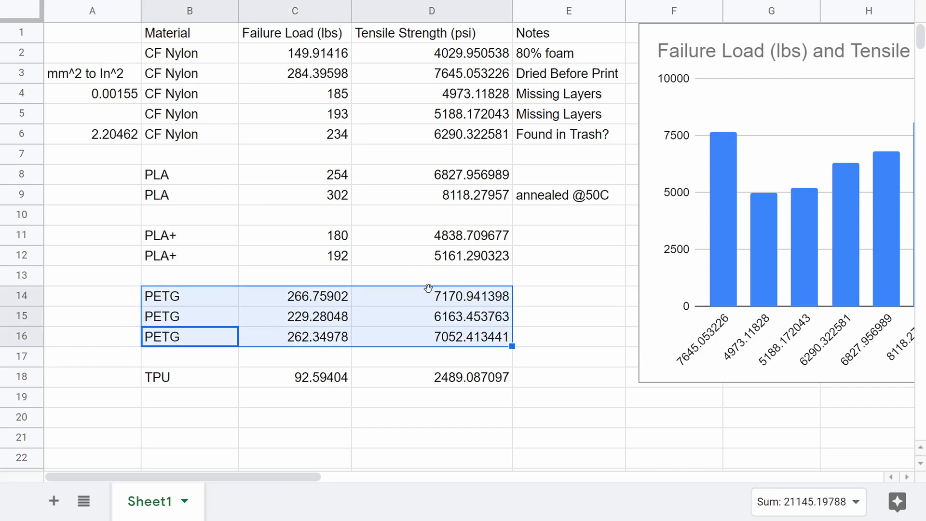
{"action": "mouse_move", "coordinate": [183, 179]}
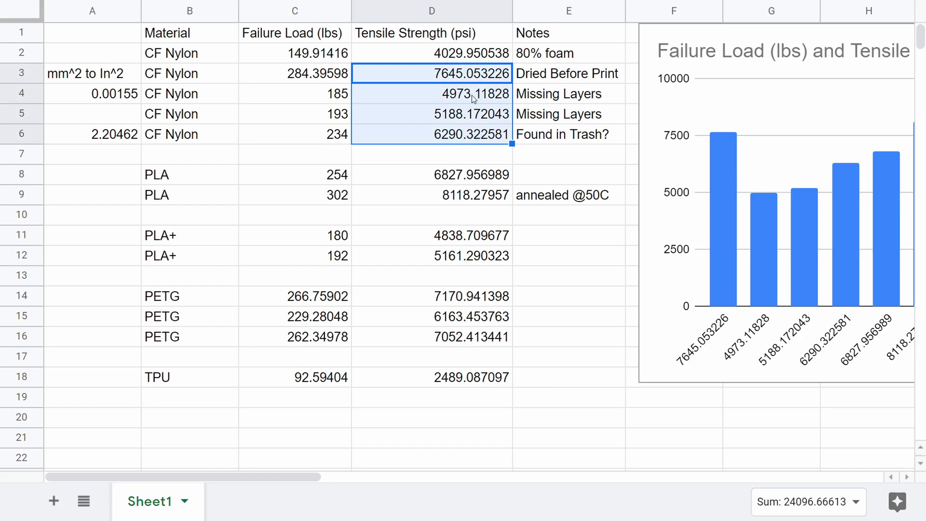
{"action": "mouse_move", "coordinate": [490, 82]}
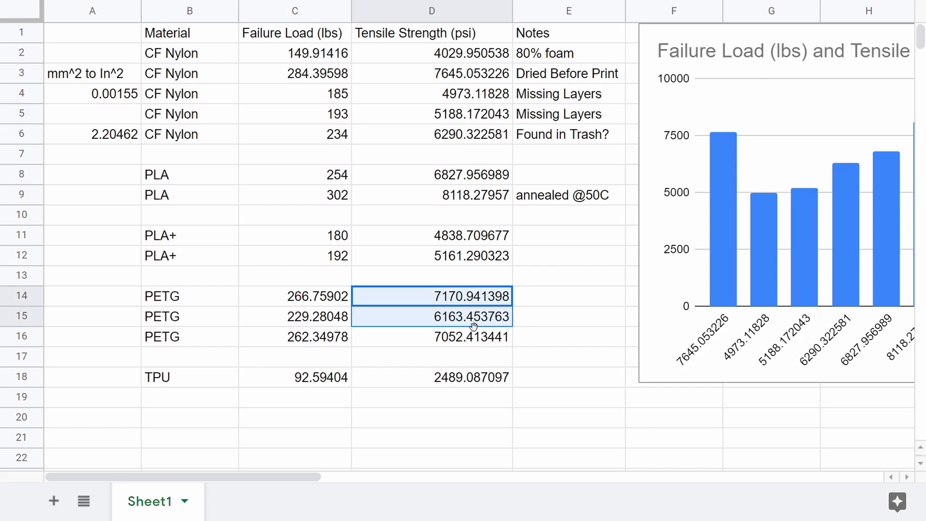
{"action": "left_click", "coordinate": [431, 376]}
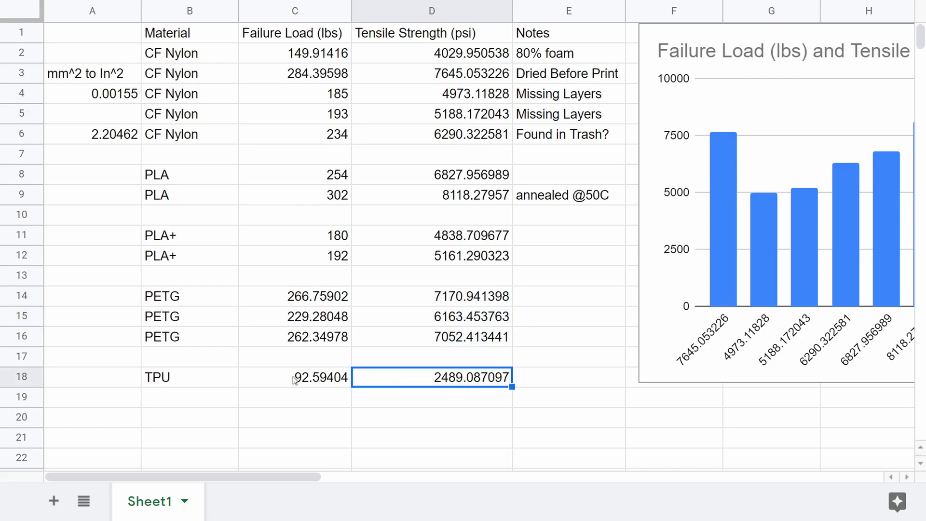
{"action": "left_click", "coordinate": [294, 376]}
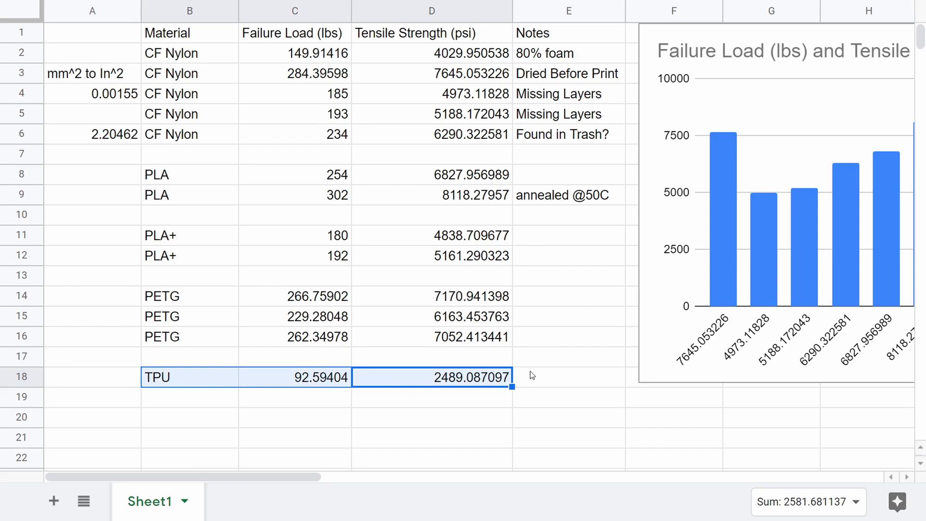
{"action": "mouse_move", "coordinate": [505, 336]}
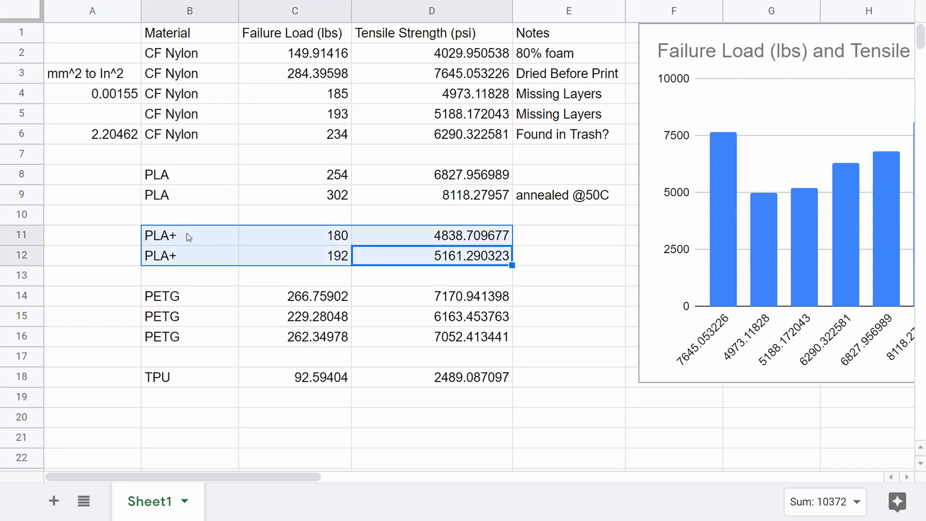
{"action": "mouse_move", "coordinate": [236, 253]}
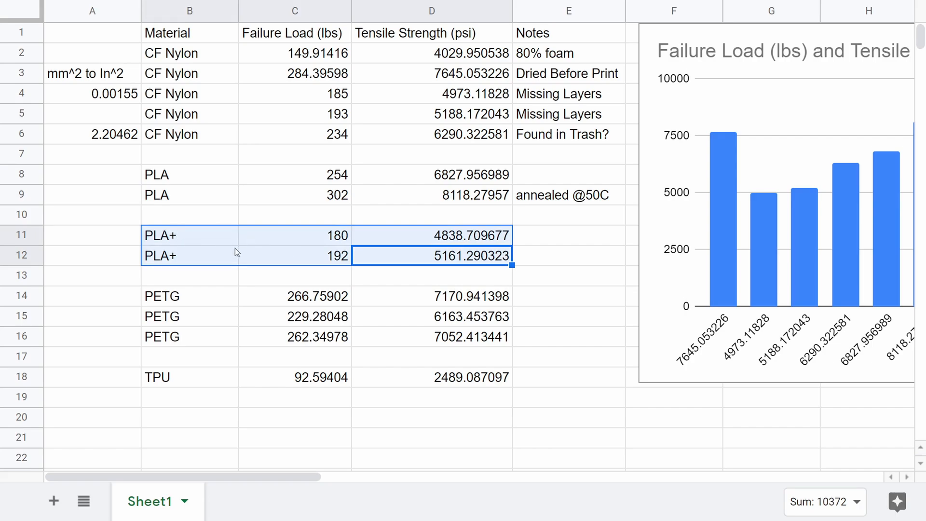
{"action": "left_click", "coordinate": [189, 174]}
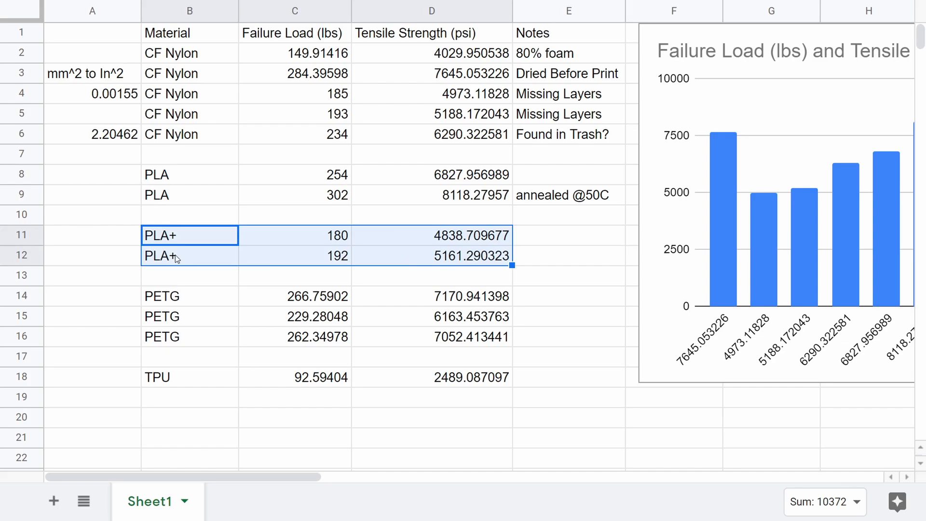
{"action": "mouse_move", "coordinate": [223, 261]}
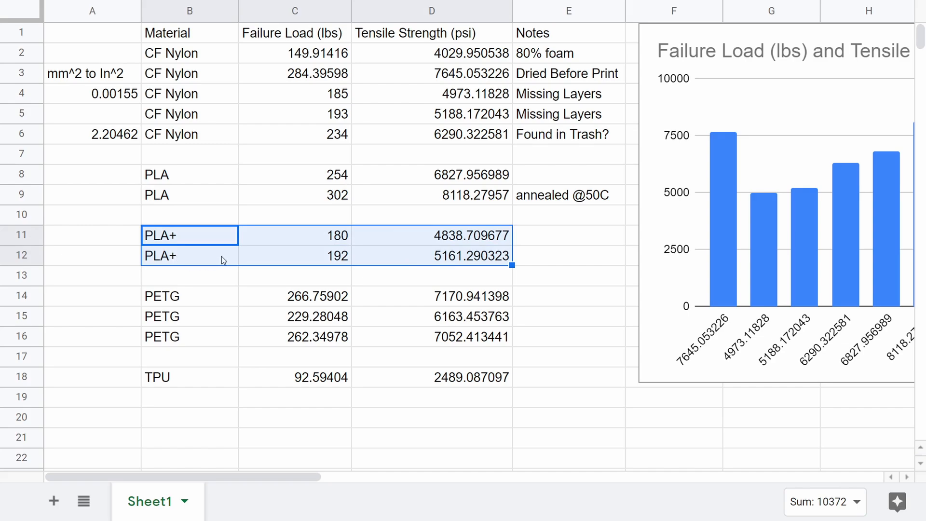
{"action": "mouse_move", "coordinate": [389, 229]}
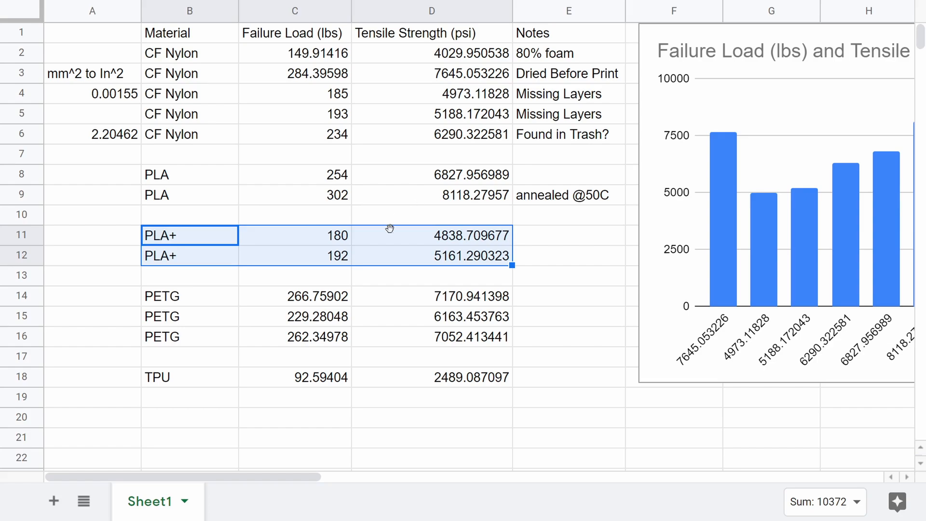
{"action": "left_click", "coordinate": [431, 255]}
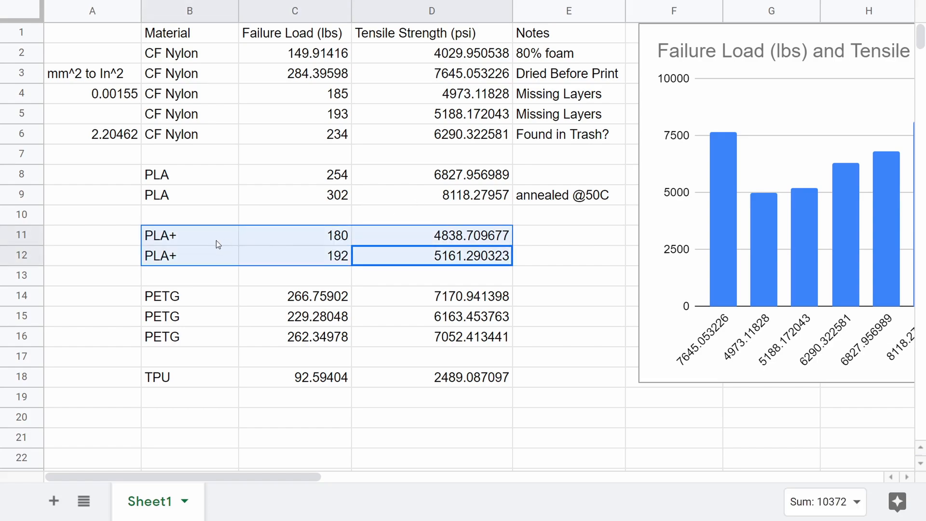
{"action": "left_click", "coordinate": [294, 73]}
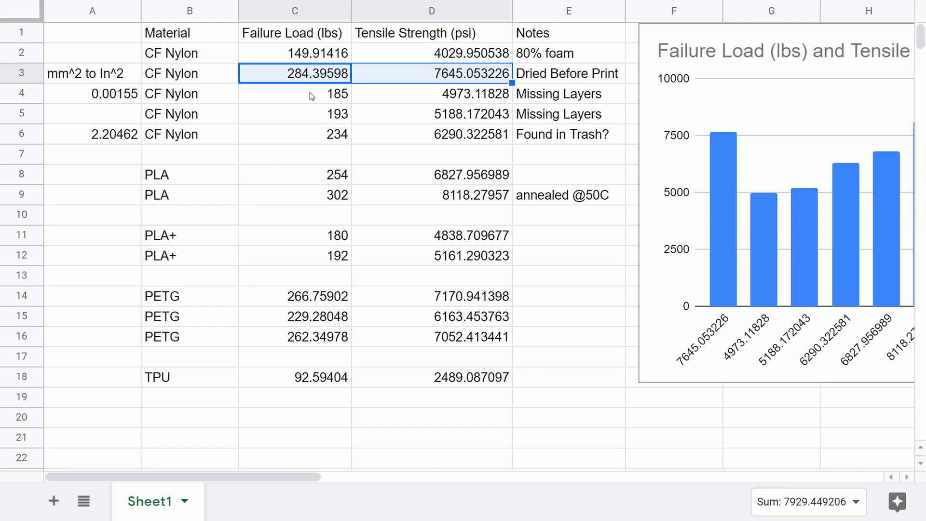
{"action": "mouse_move", "coordinate": [383, 86]}
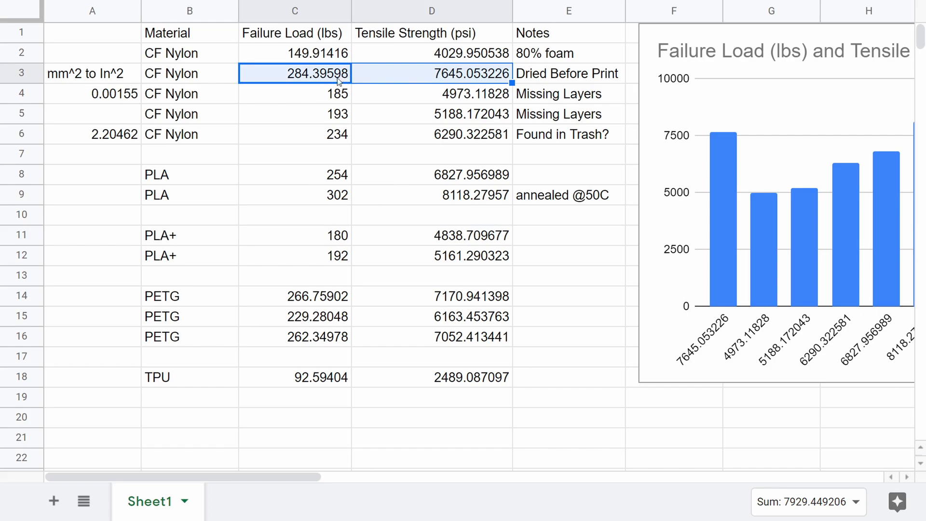
{"action": "mouse_move", "coordinate": [363, 82]}
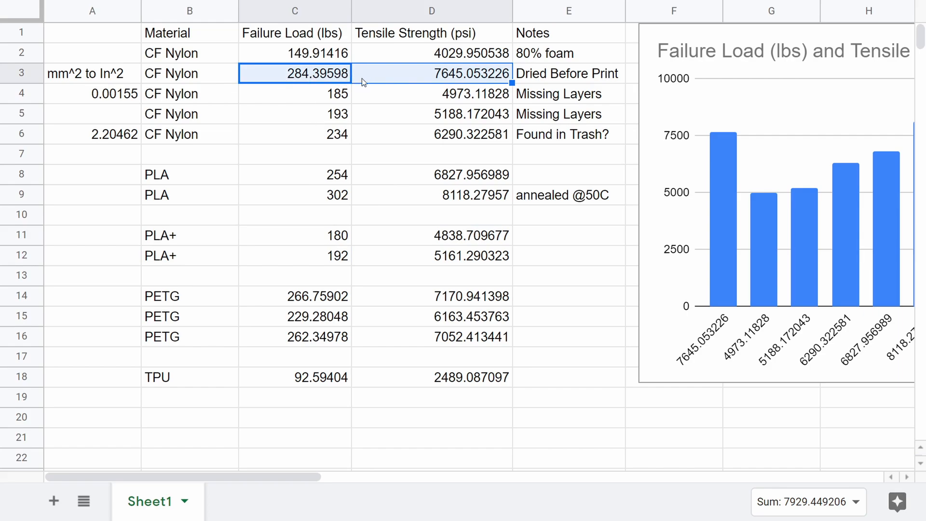
{"action": "mouse_move", "coordinate": [394, 81]}
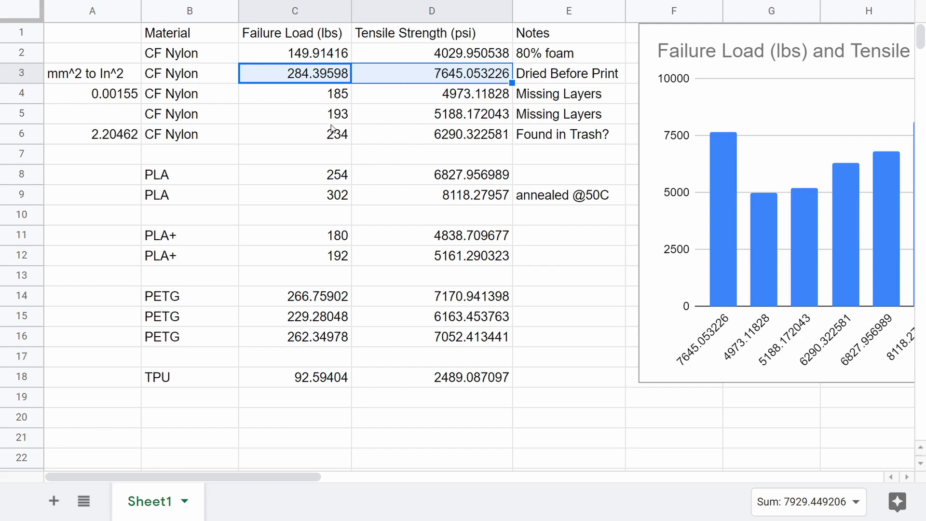
{"action": "left_click", "coordinate": [189, 74]}
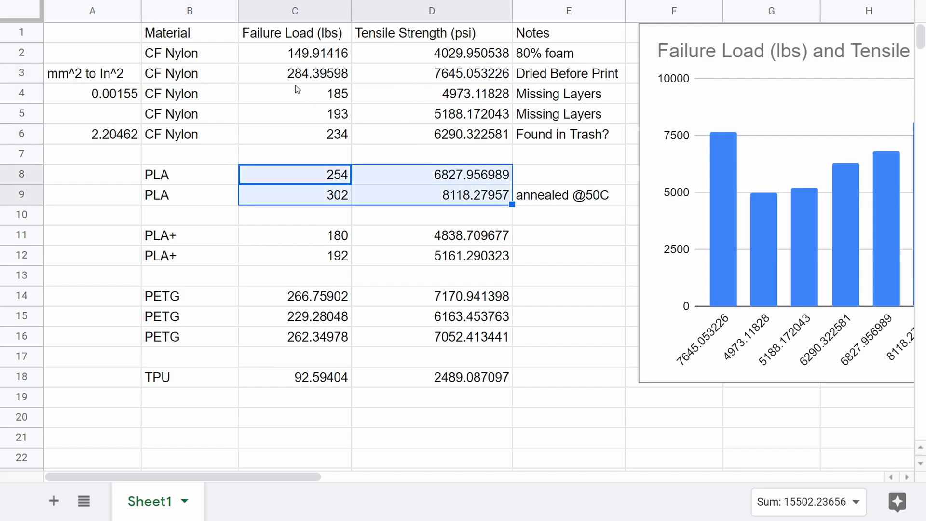
{"action": "left_click", "coordinate": [293, 73]}
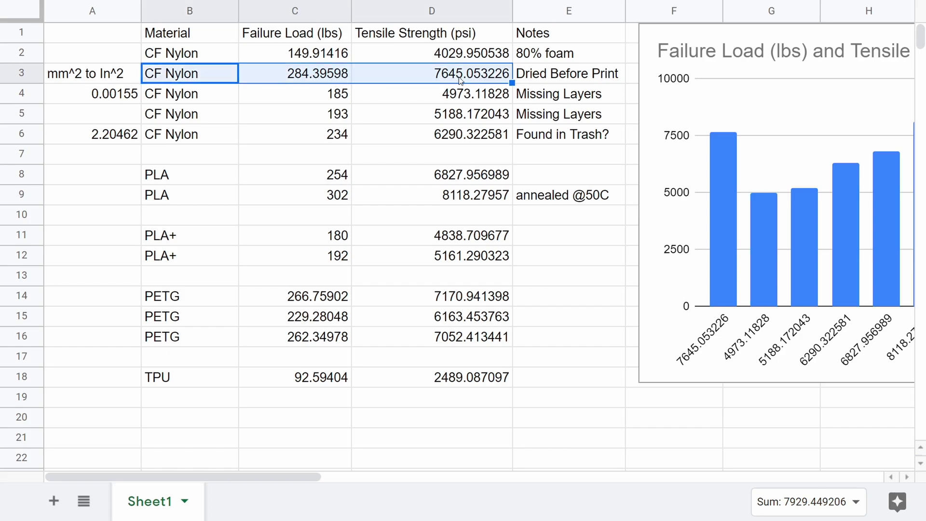
{"action": "left_click", "coordinate": [431, 74]}
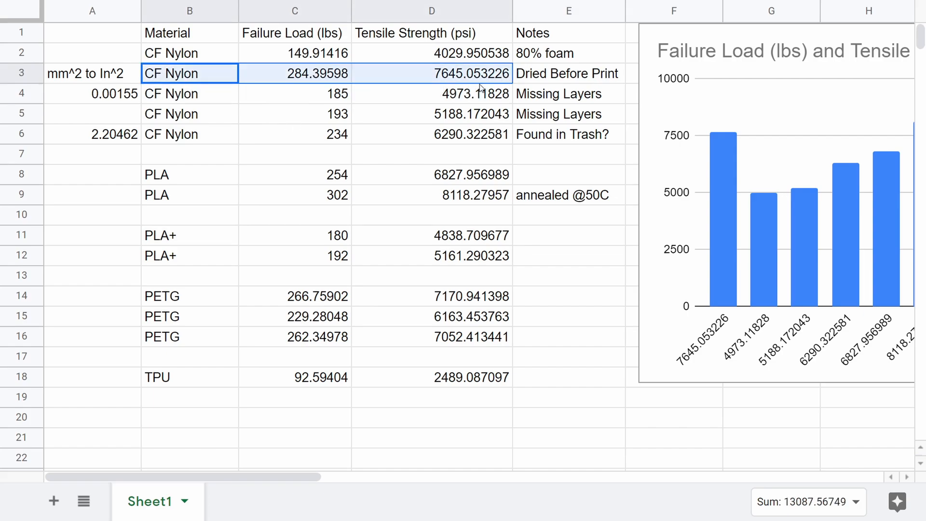
{"action": "left_click", "coordinate": [567, 73]}
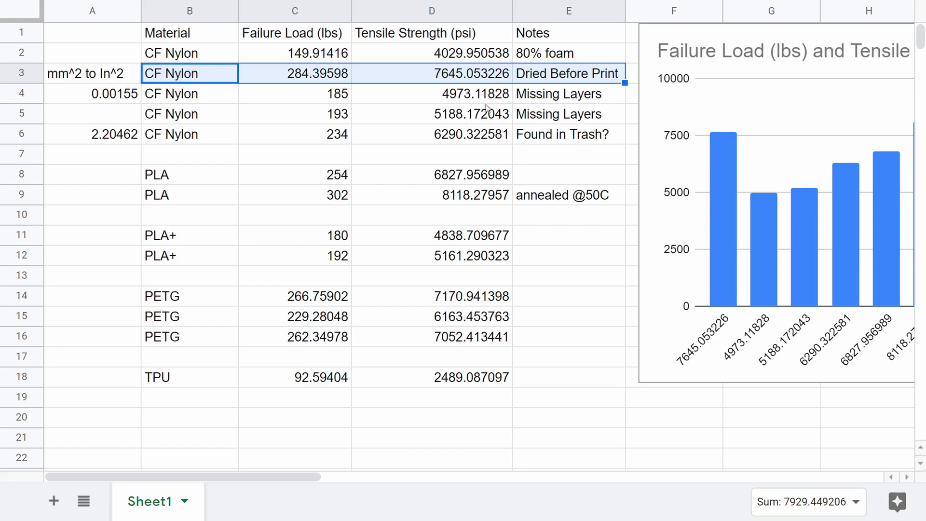
{"action": "mouse_move", "coordinate": [466, 137]}
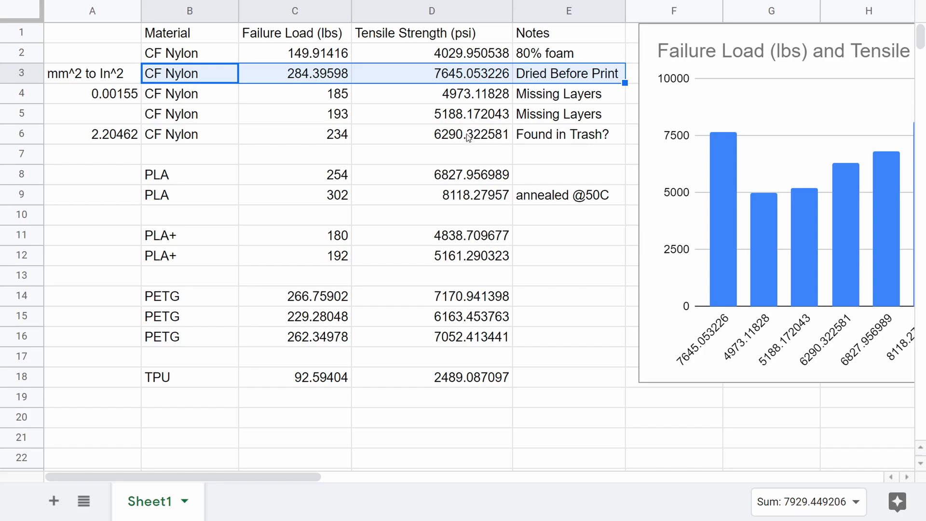
{"action": "mouse_move", "coordinate": [434, 205]}
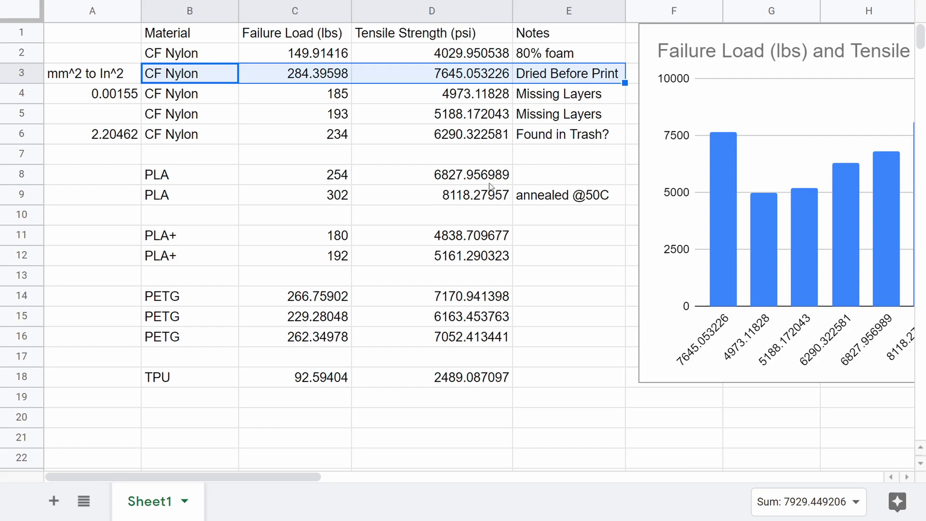
{"action": "mouse_move", "coordinate": [526, 311]}
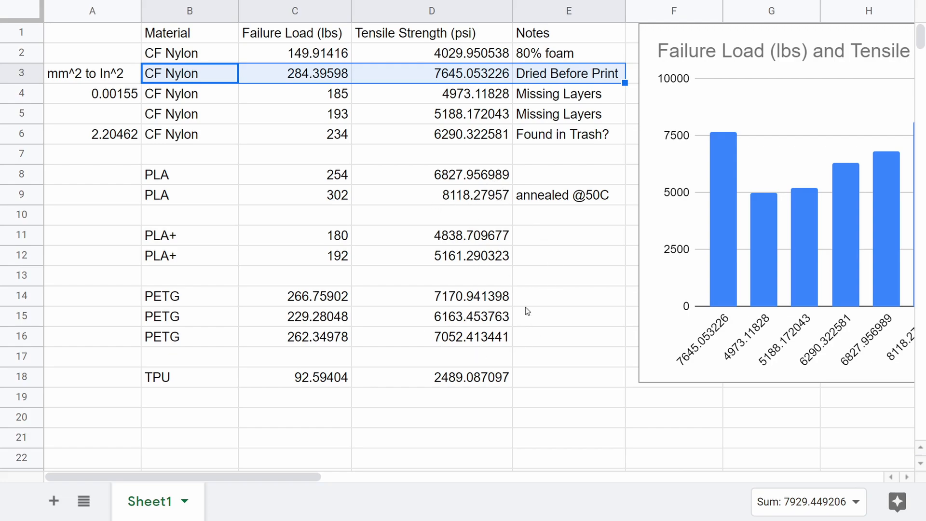
{"action": "mouse_move", "coordinate": [448, 129]}
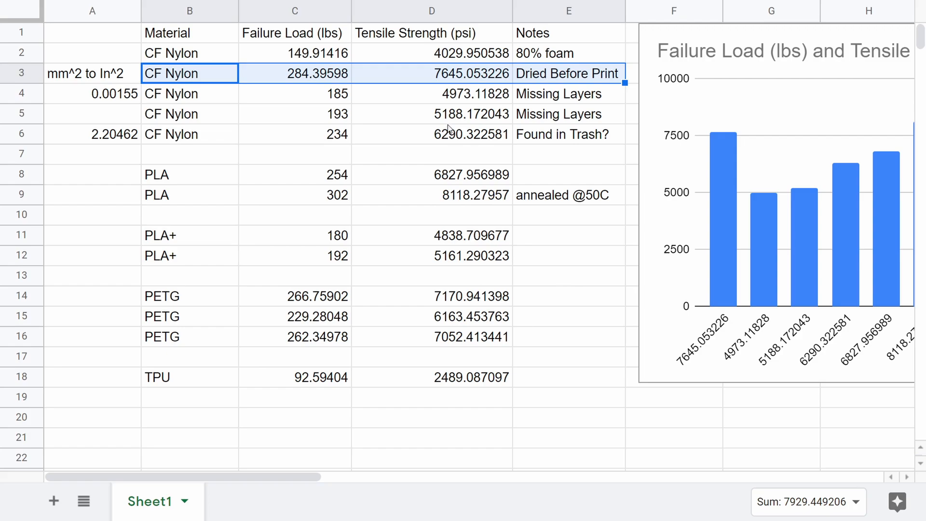
{"action": "mouse_move", "coordinate": [500, 140]}
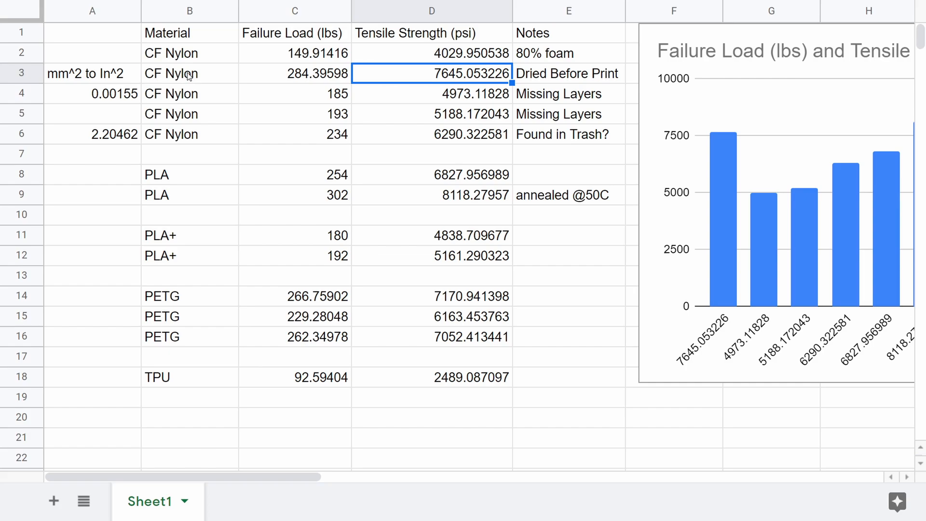
{"action": "mouse_move", "coordinate": [471, 155]}
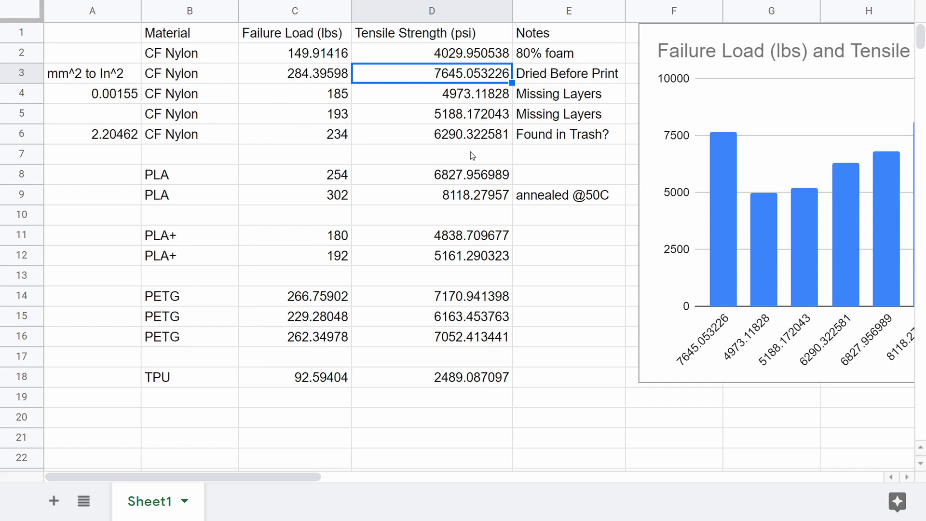
{"action": "mouse_move", "coordinate": [561, 316]}
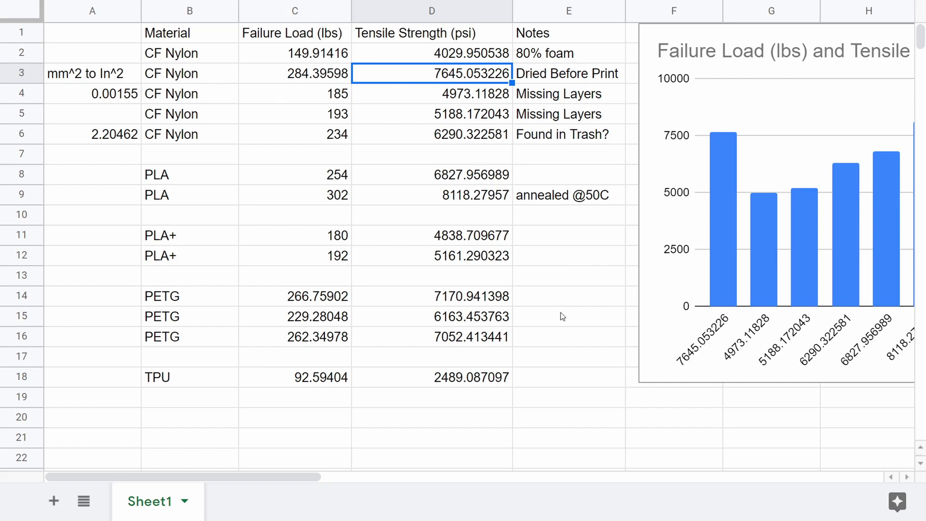
{"action": "mouse_move", "coordinate": [567, 381]}
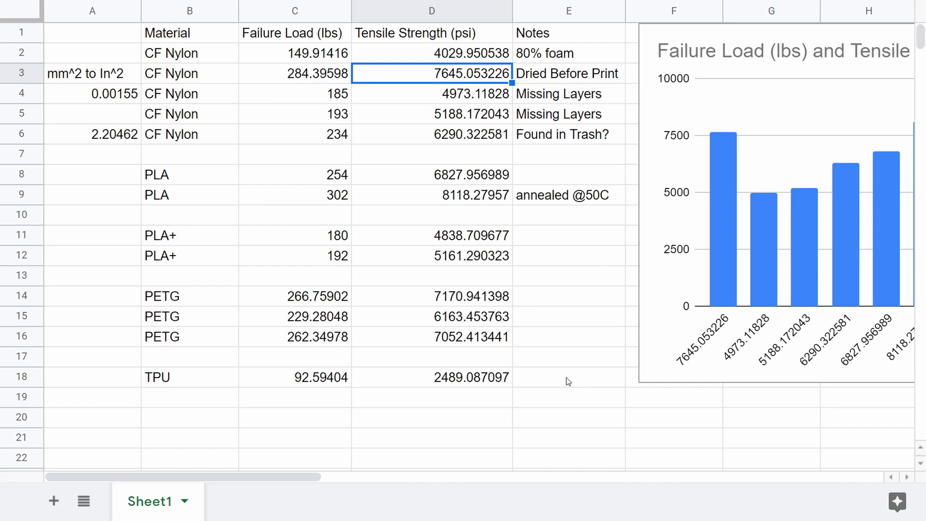